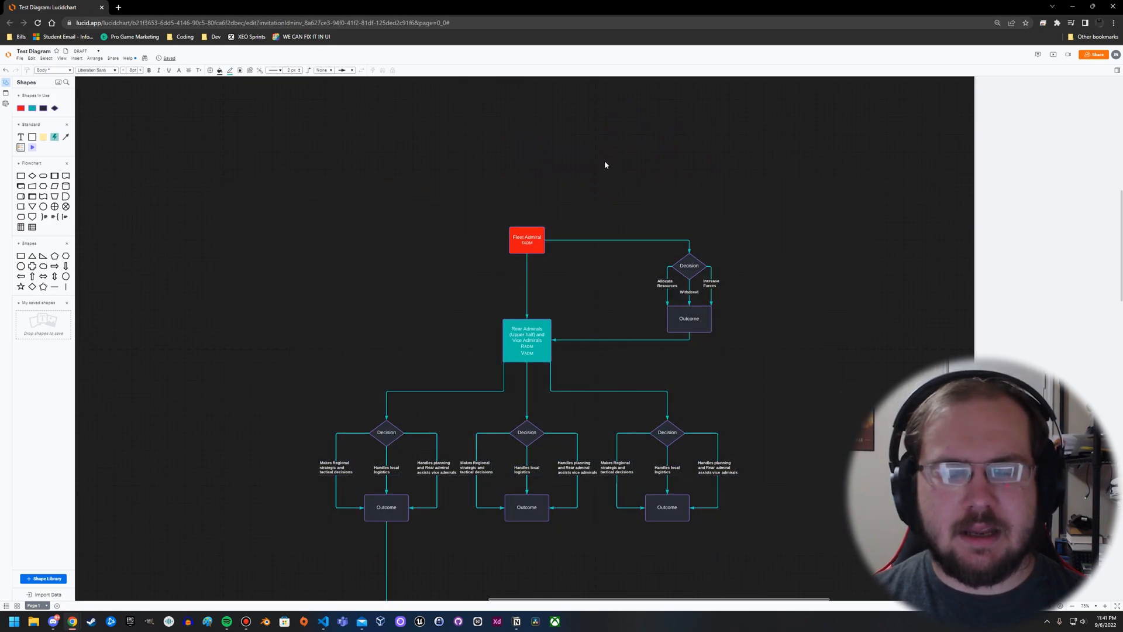
mouse_move(507, 279)
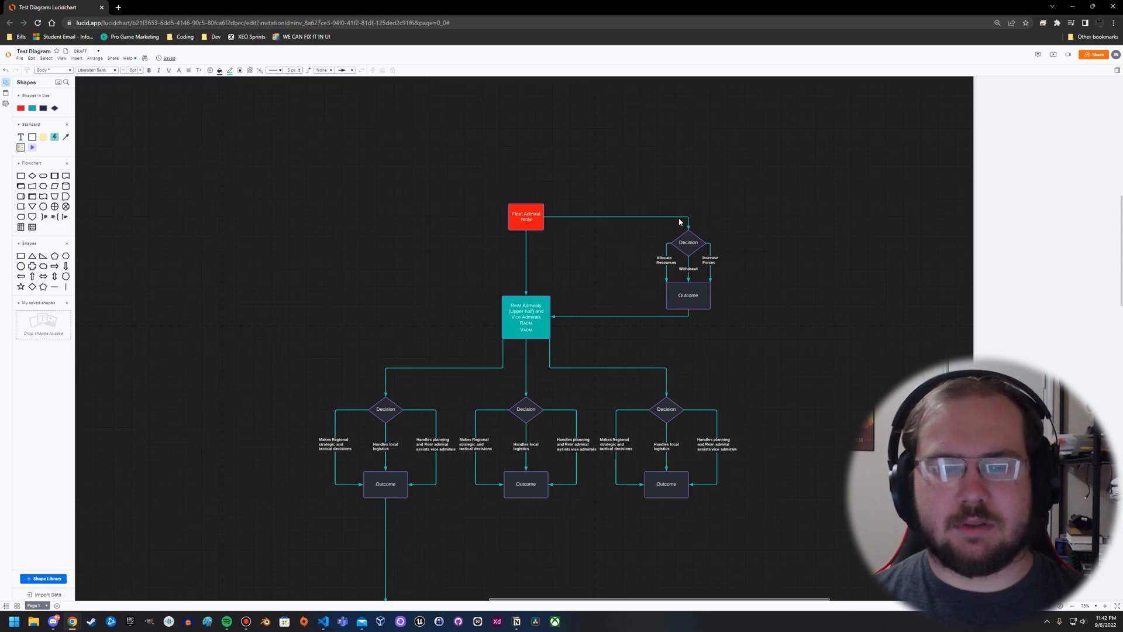
mouse_move(718, 286)
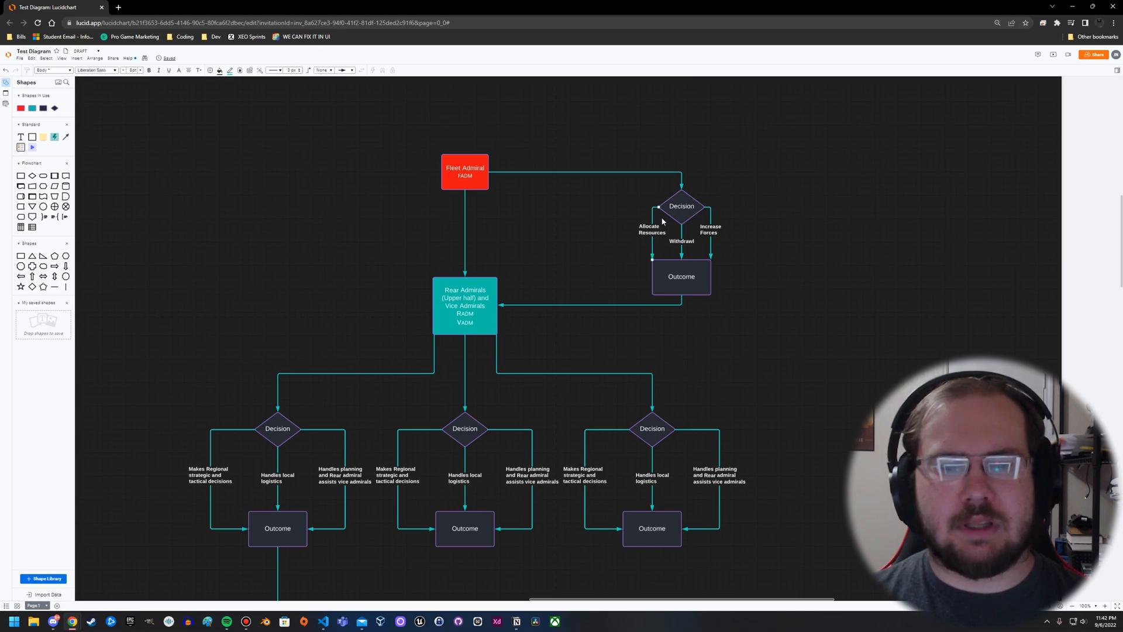
mouse_move(498, 403)
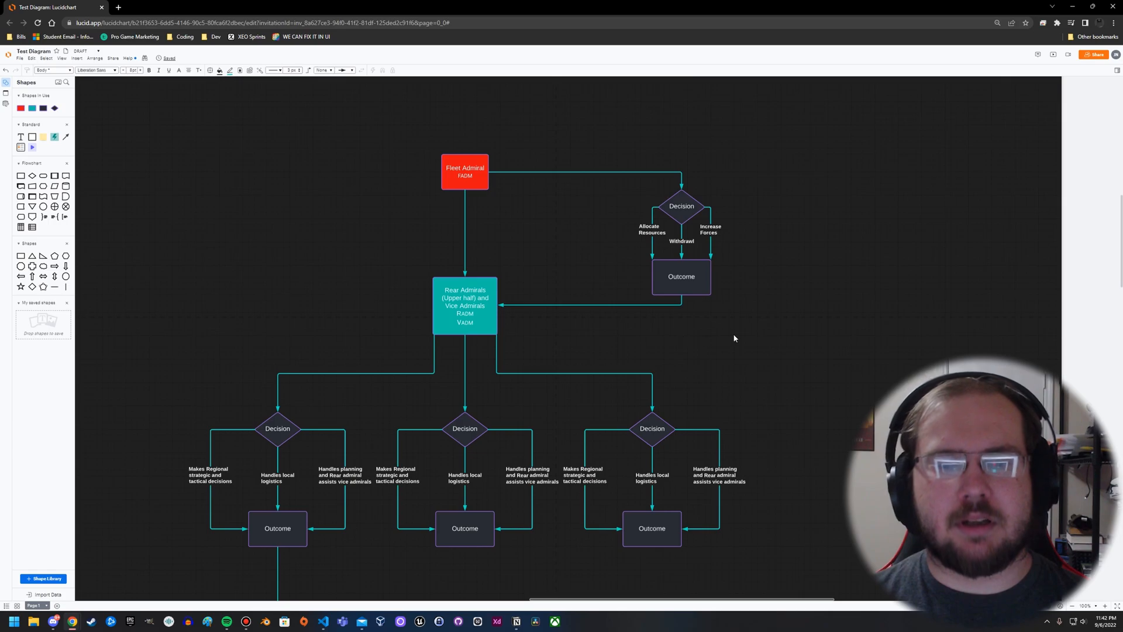
mouse_move(429, 168)
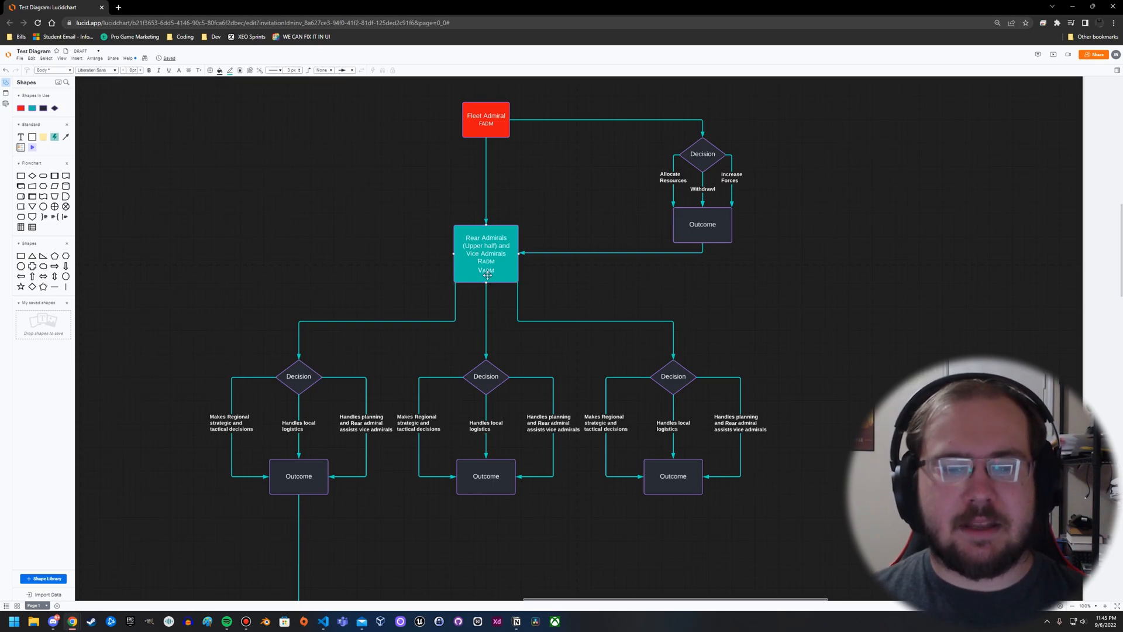
mouse_move(371, 241)
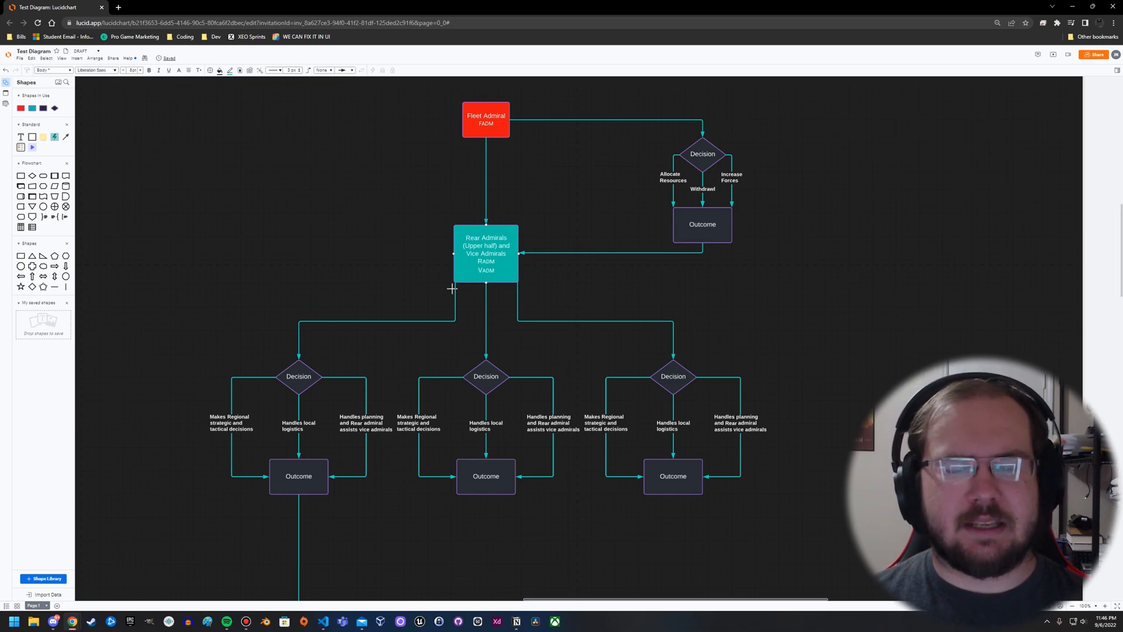
scroll("down", 3)
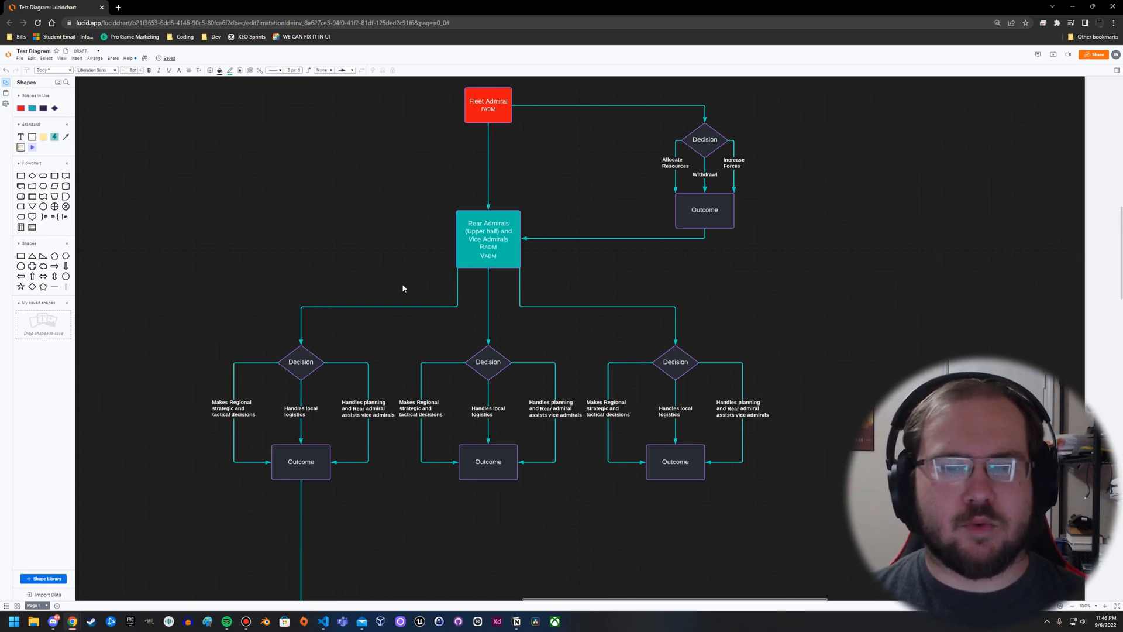
scroll("down", 3)
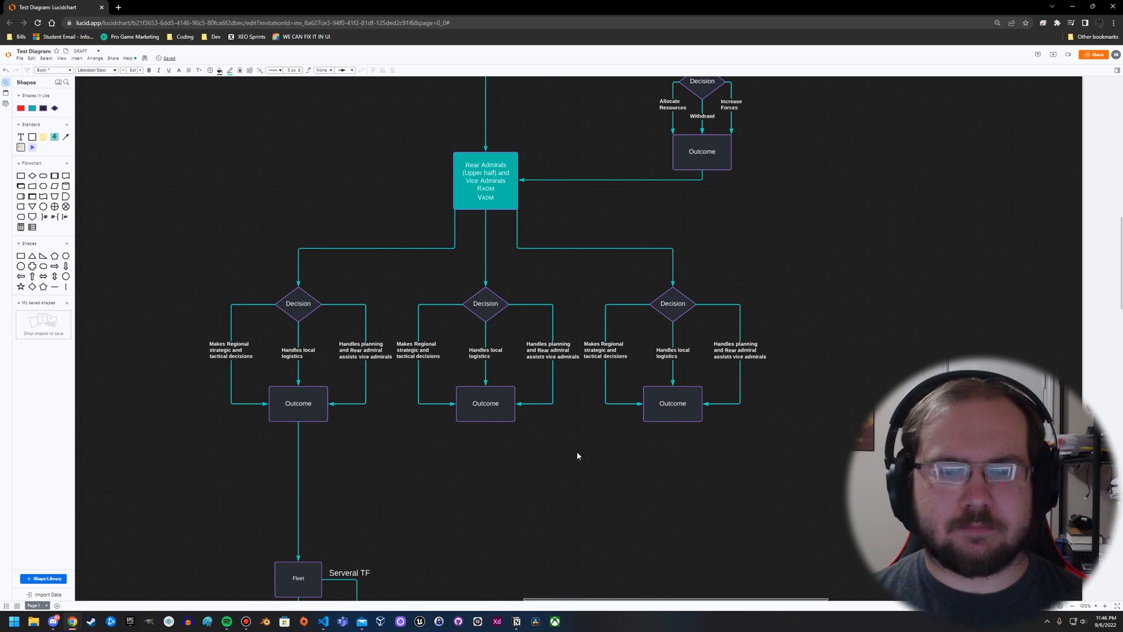
scroll("down", 3)
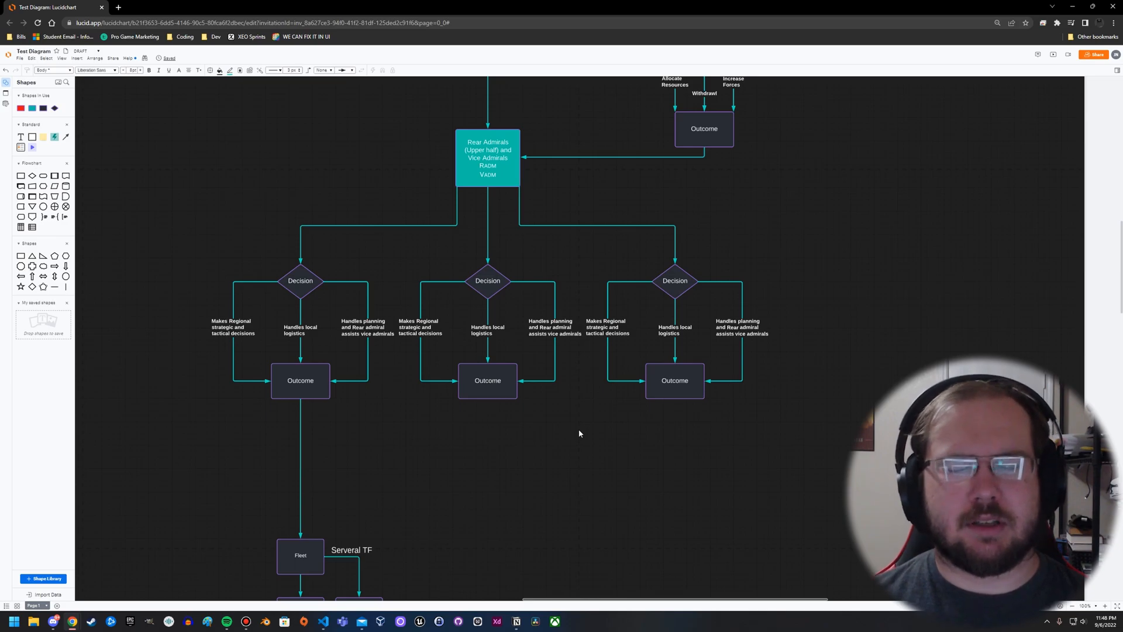
mouse_move(519, 477)
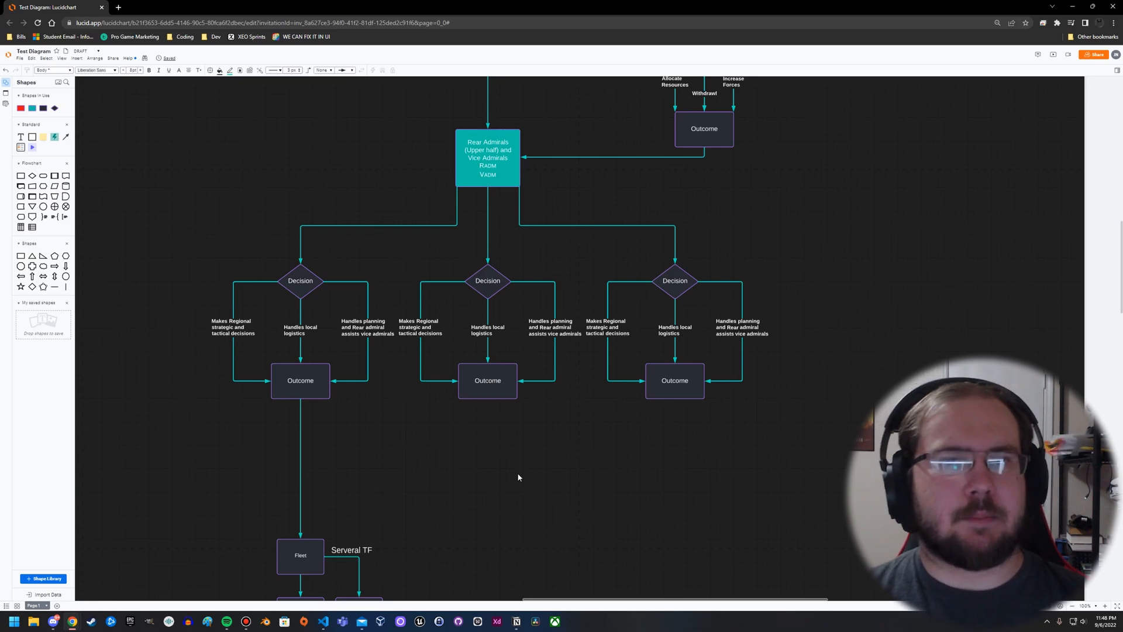
mouse_move(506, 478)
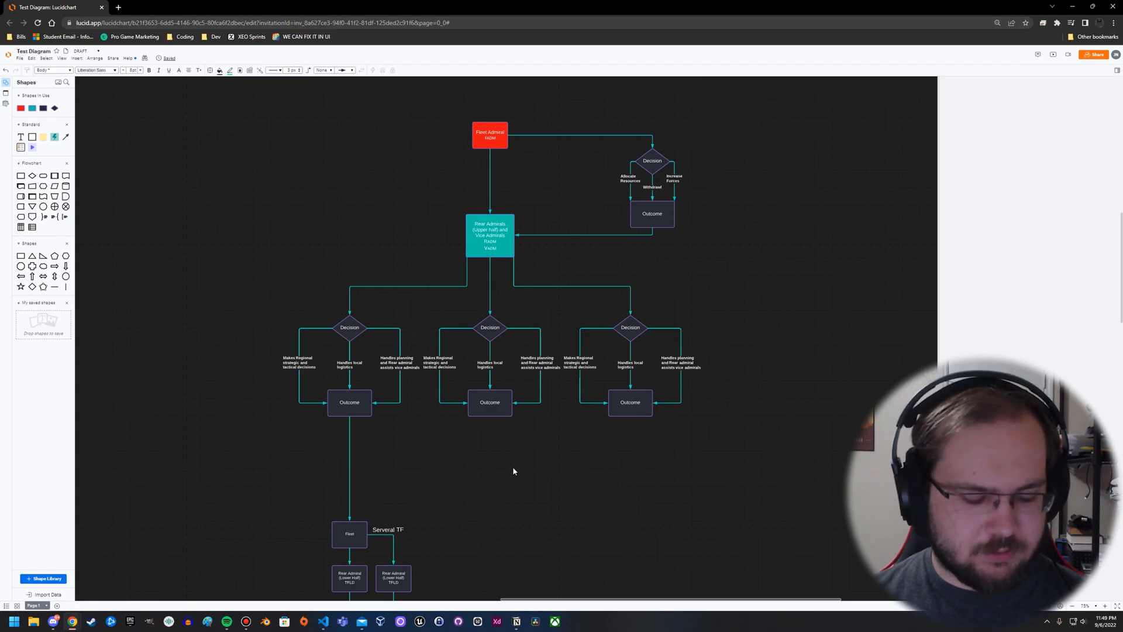
mouse_move(502, 480)
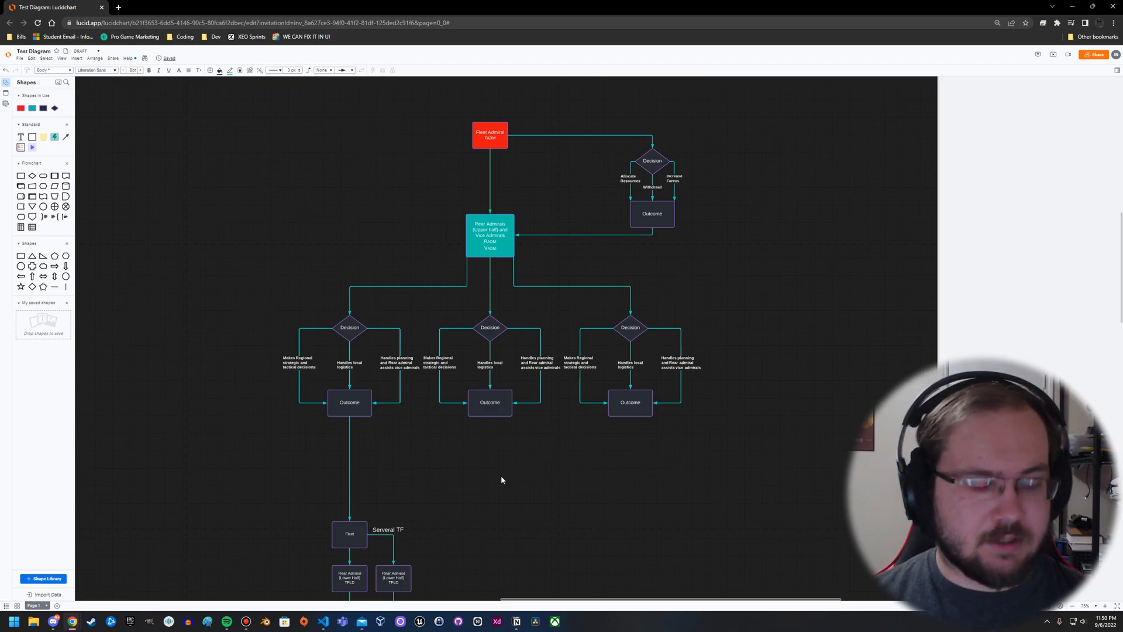
scroll("down", 3)
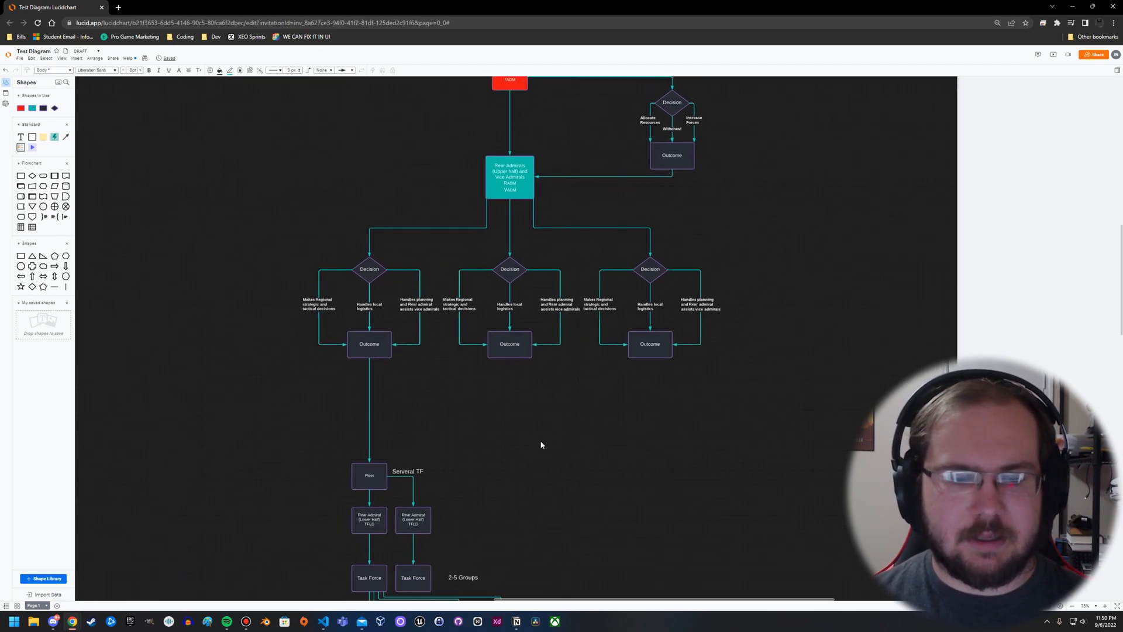
scroll("down", 3)
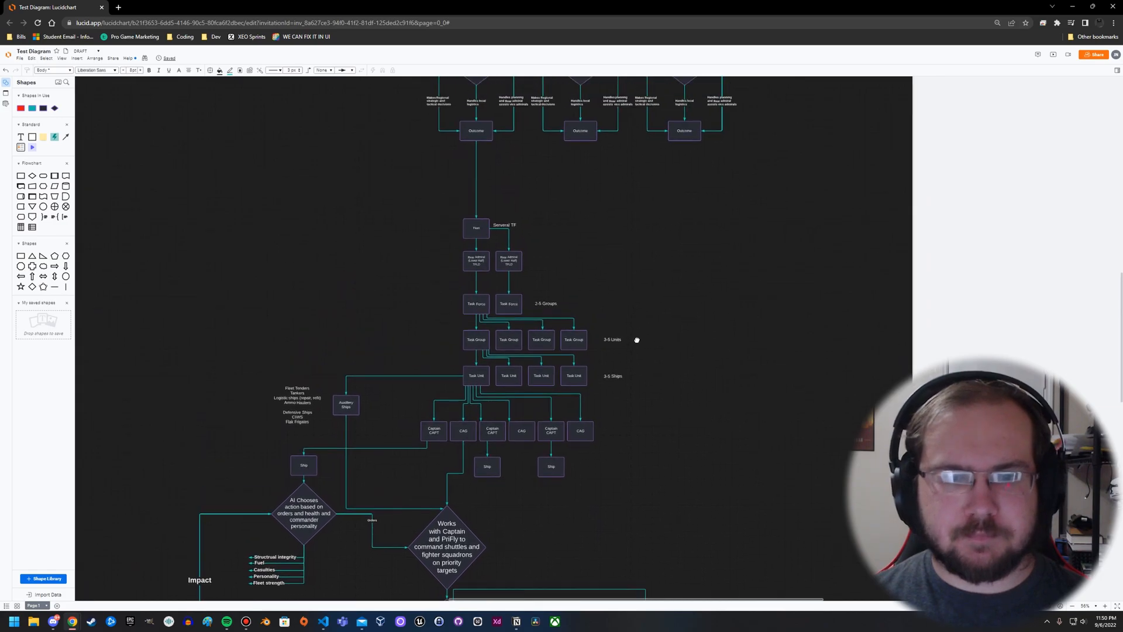
scroll("down", 3)
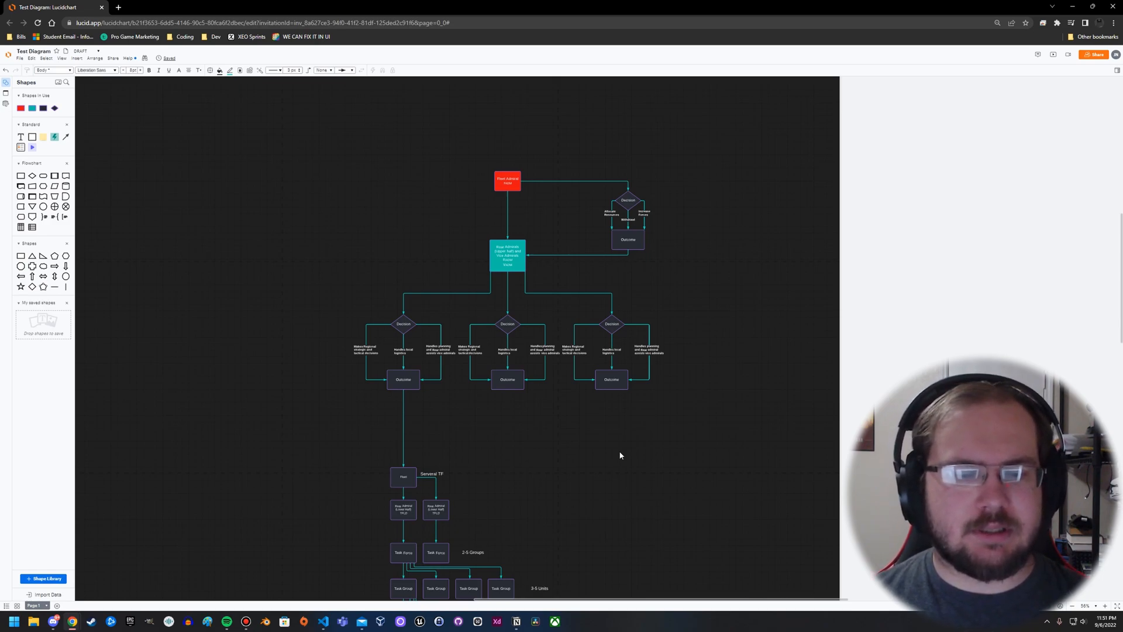
scroll("down", 3)
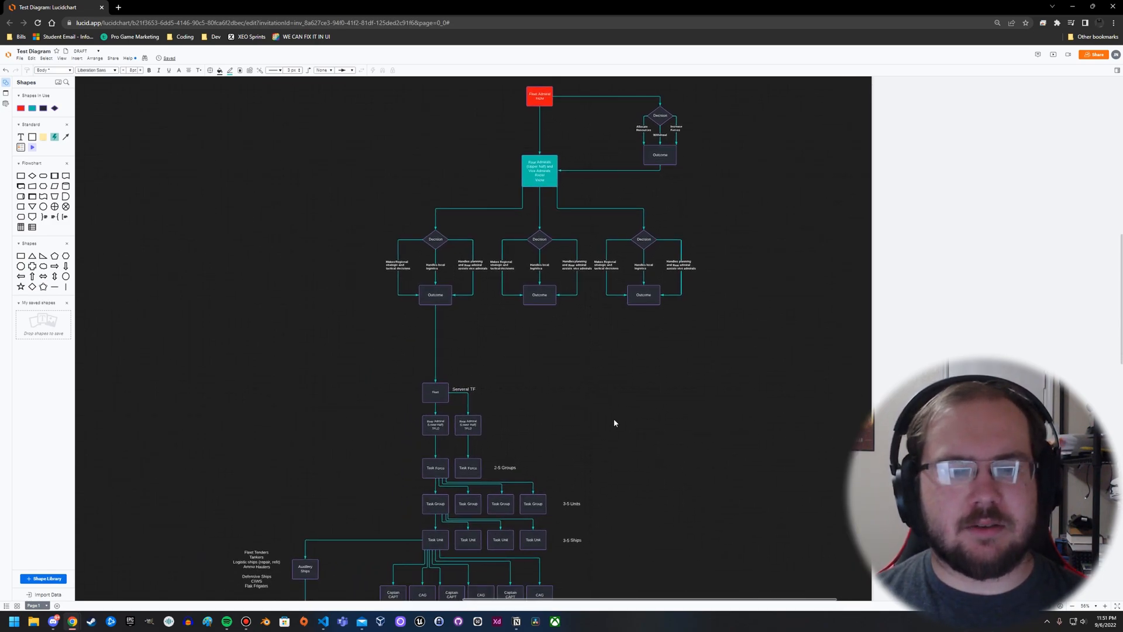
scroll("down", 3)
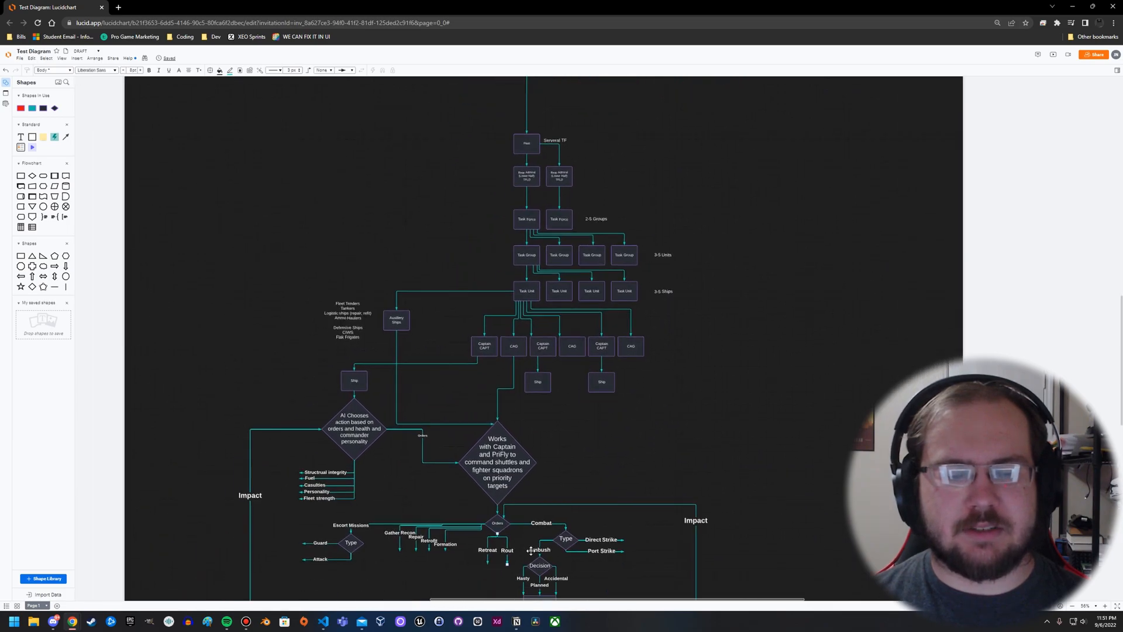